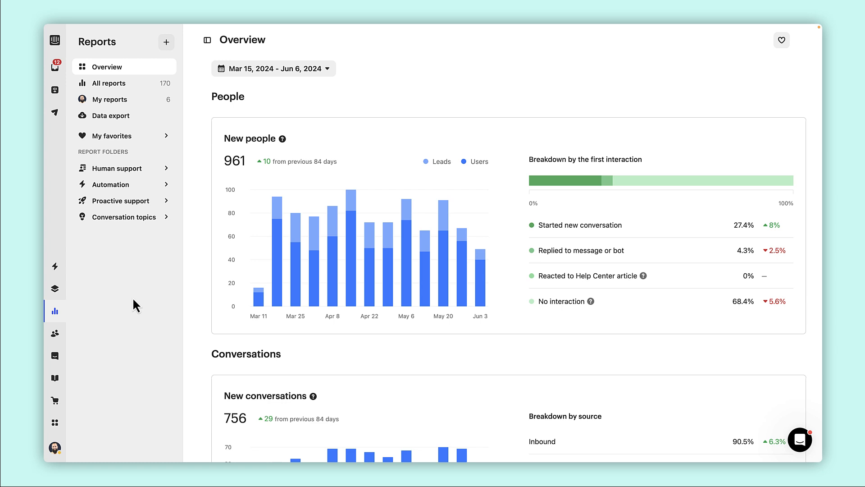
# Expand the Automation and Human support folders in the Reports sidebar
pyautogui.scroll(-3)
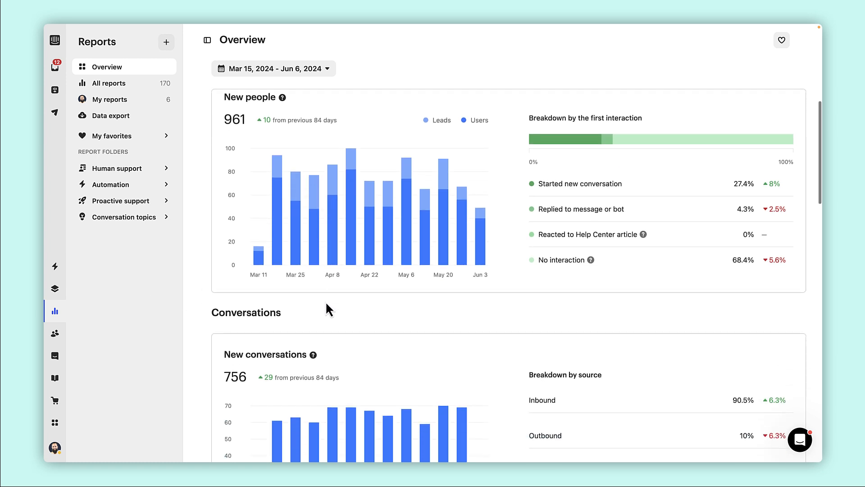
pyautogui.scroll(-3)
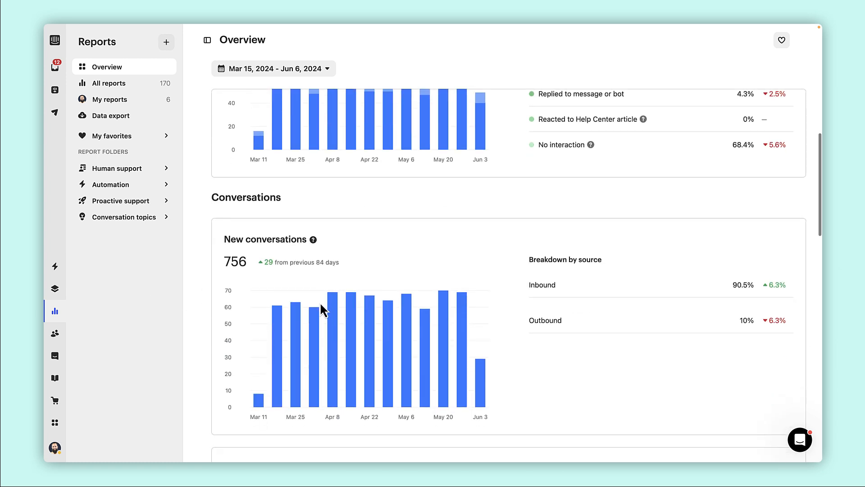
pyautogui.scroll(-3)
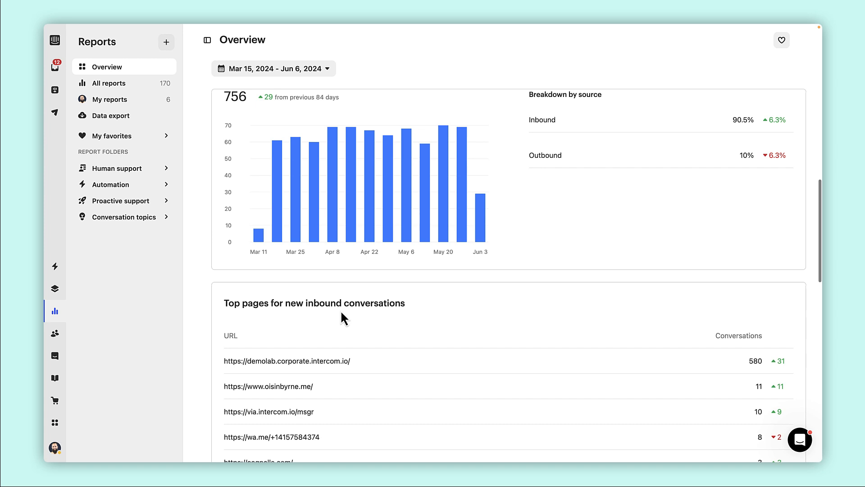
pyautogui.scroll(-3)
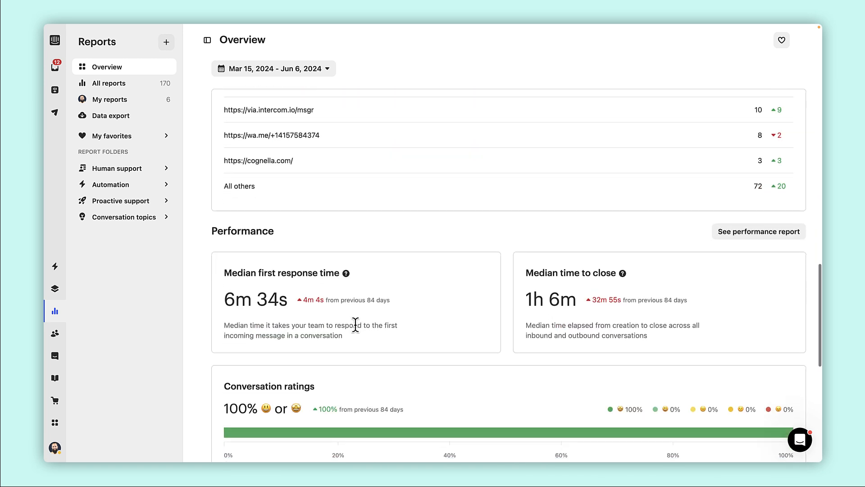
pyautogui.scroll(-3)
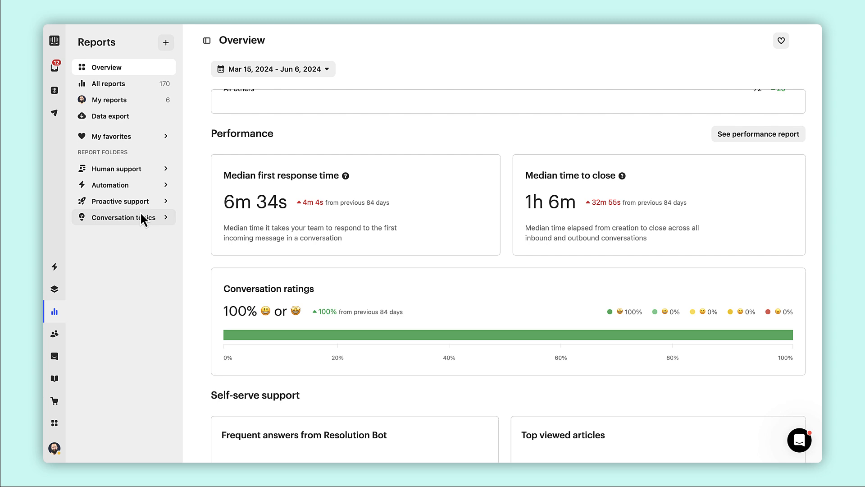
pyautogui.click(110, 185)
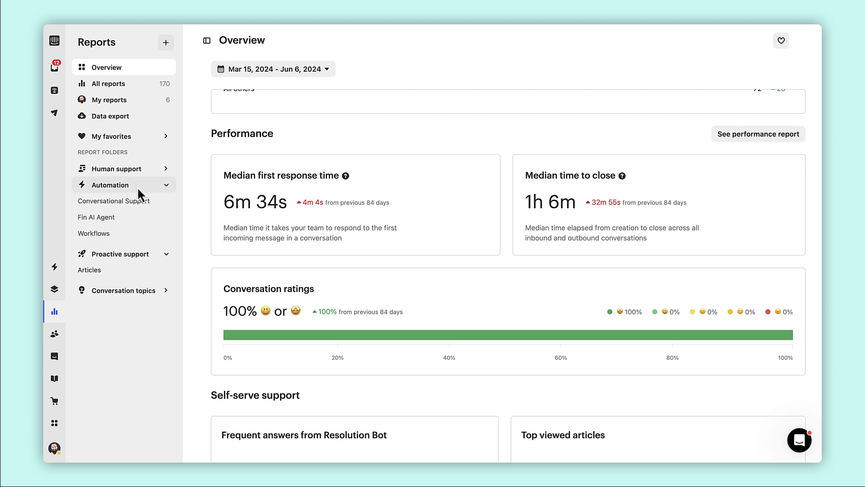
pyautogui.click(116, 168)
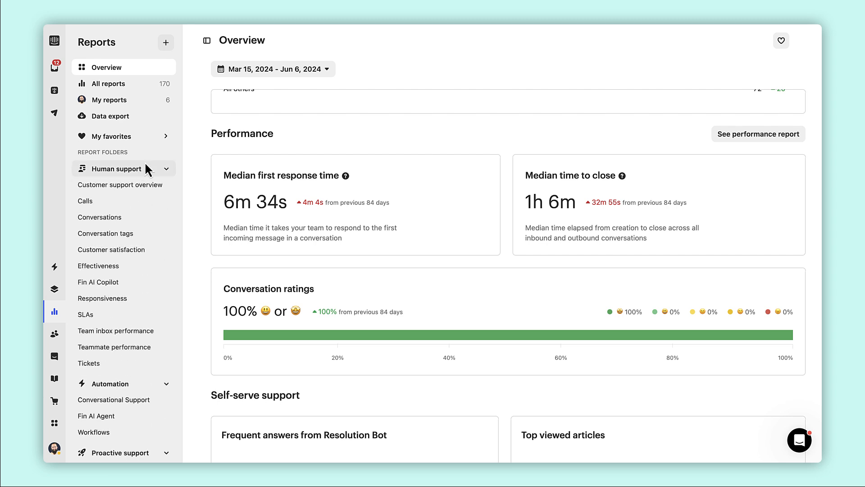
pyautogui.moveTo(166, 43)
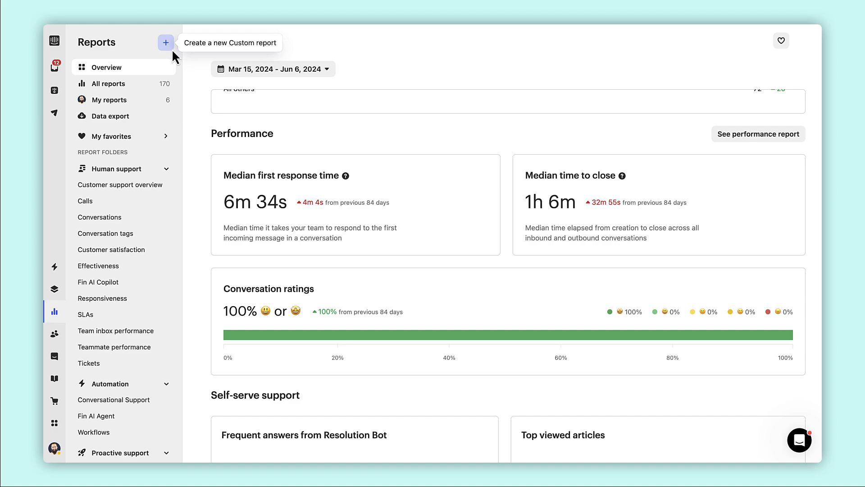
# Create a custom report and add an SLA miss rate chart to it, then save
pyautogui.click(166, 42)
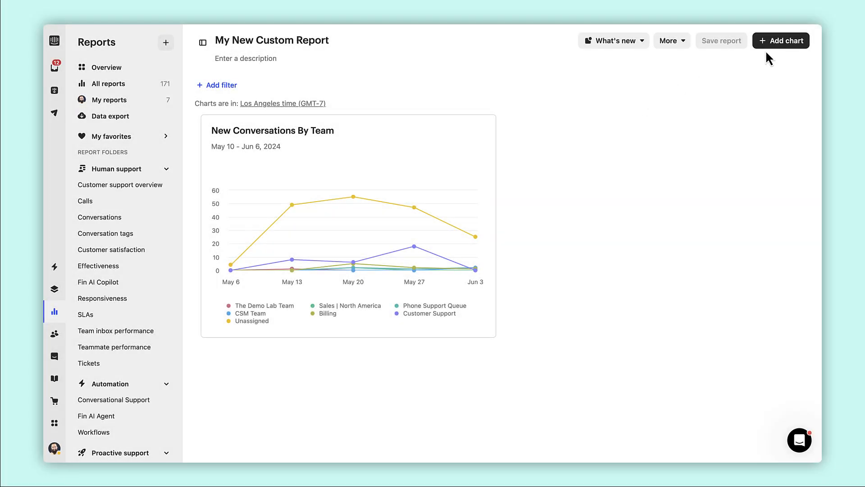
pyautogui.click(781, 41)
pyautogui.write('sla')
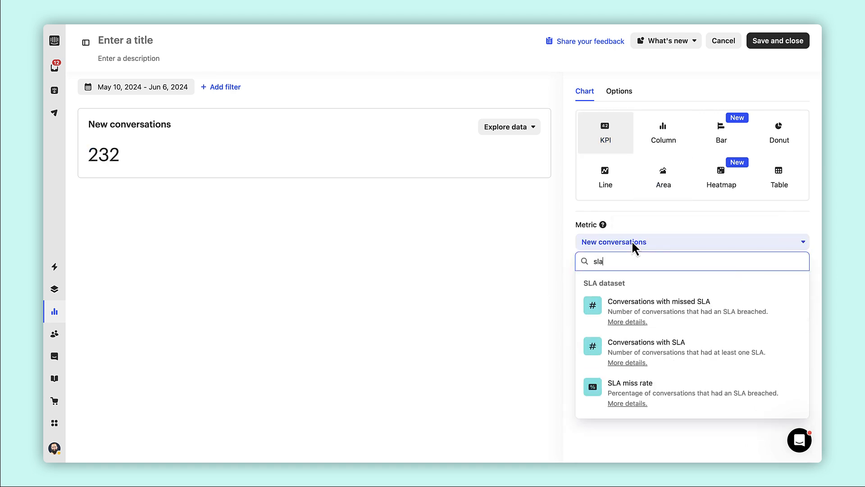
pyautogui.click(629, 382)
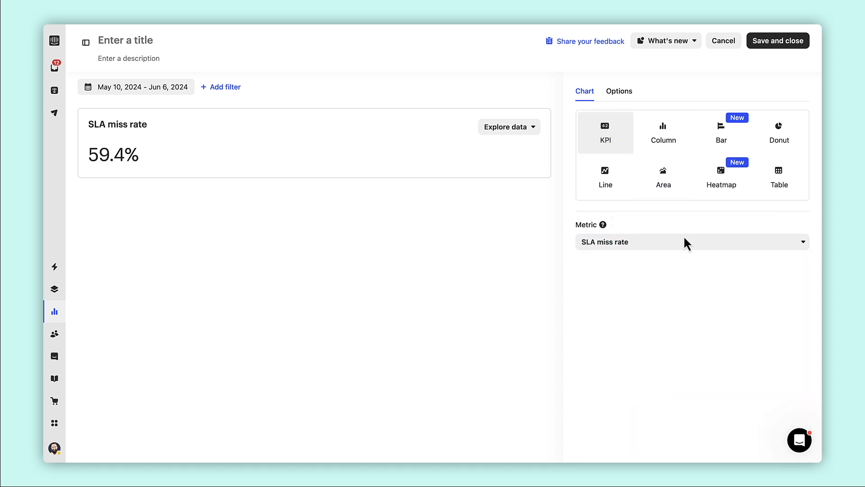
pyautogui.click(778, 41)
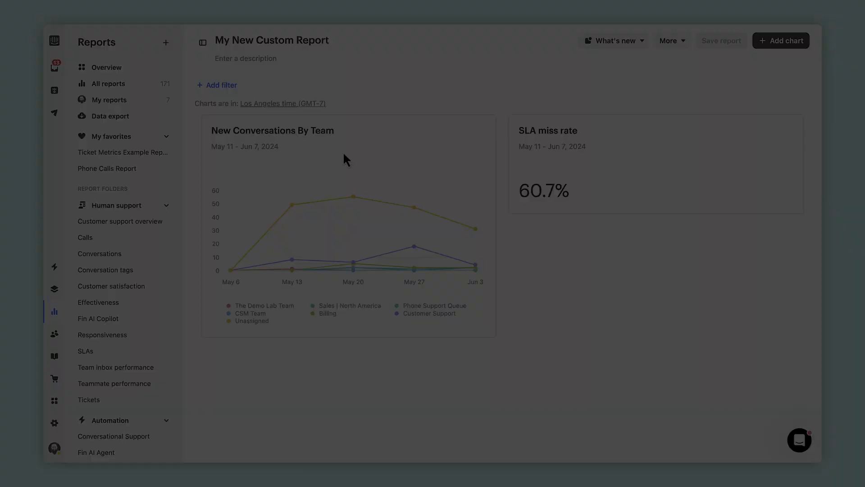
pyautogui.moveTo(116, 117)
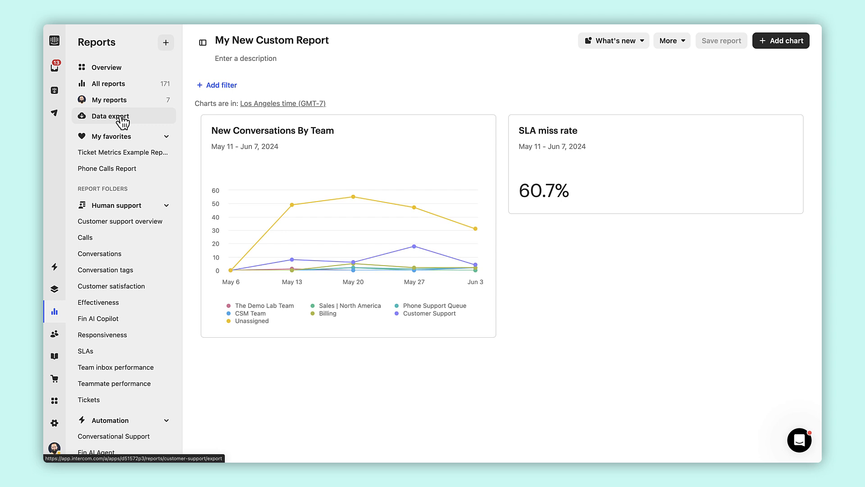
# Switch Data export to Tickets and review the Ticket information fields
pyautogui.click(110, 115)
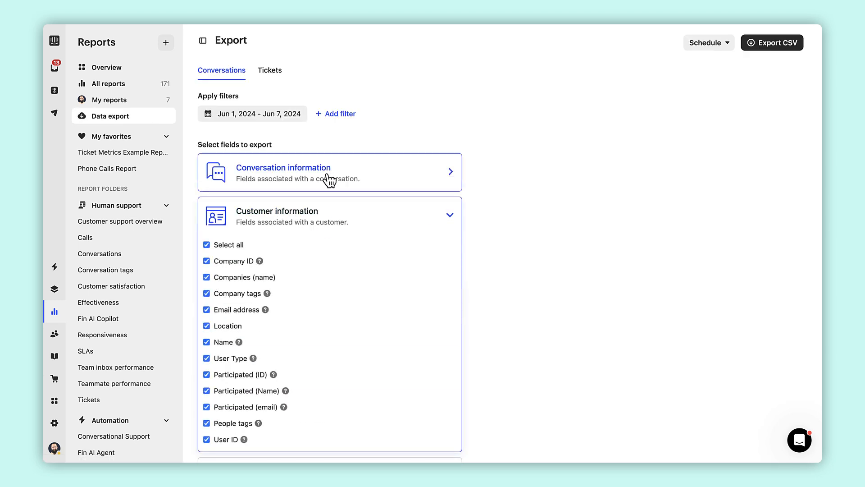
pyautogui.click(269, 70)
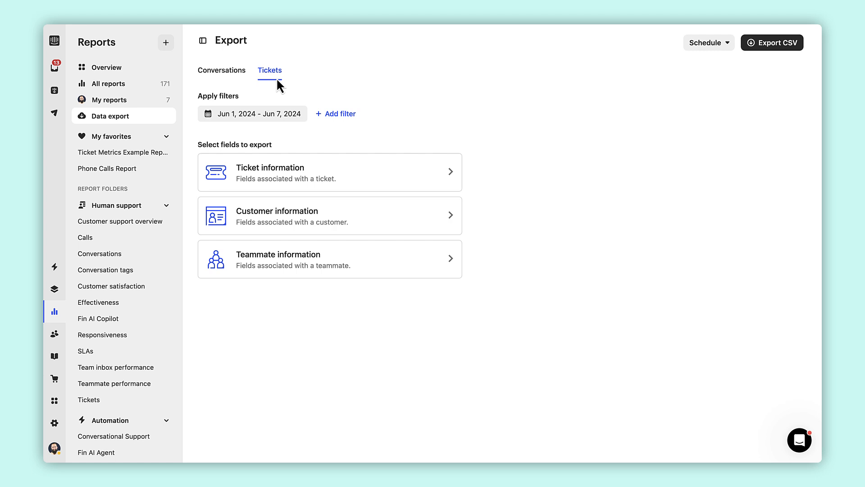
pyautogui.click(330, 215)
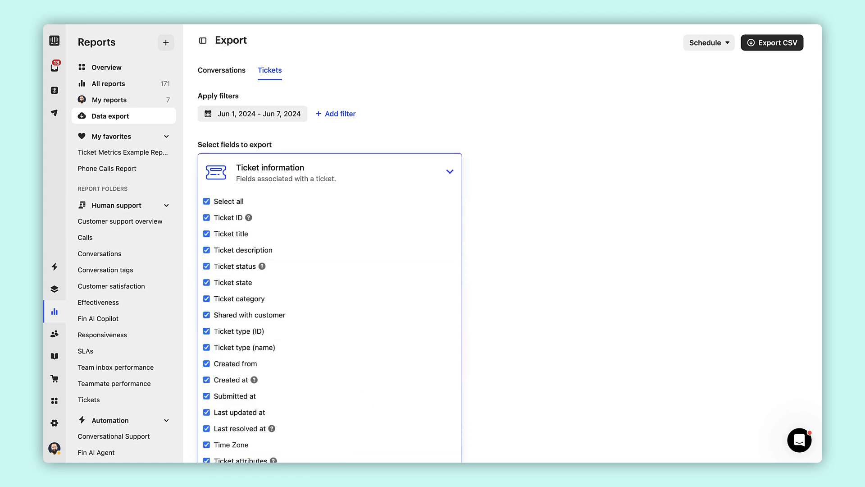
pyautogui.click(120, 222)
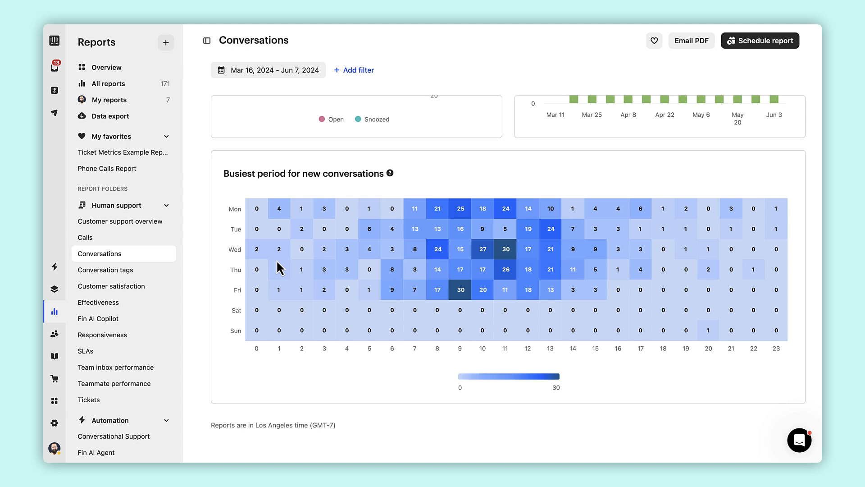
pyautogui.moveTo(130, 262)
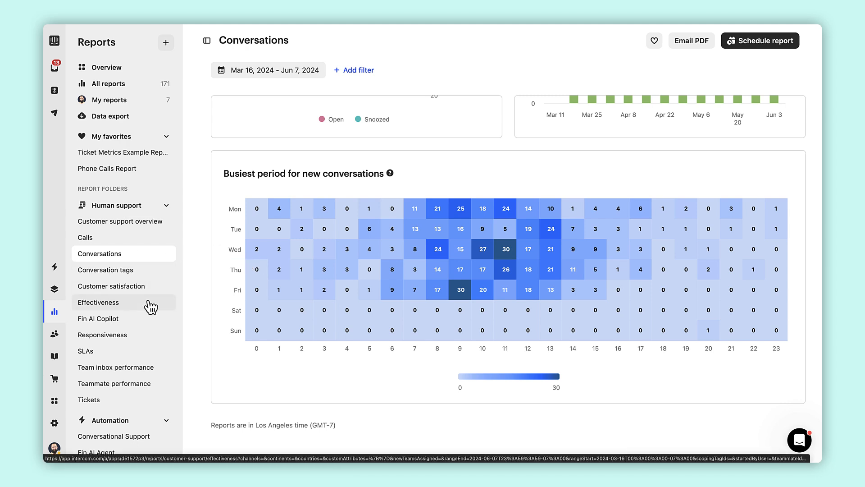
# Open the Effectiveness report under Human support
pyautogui.click(99, 303)
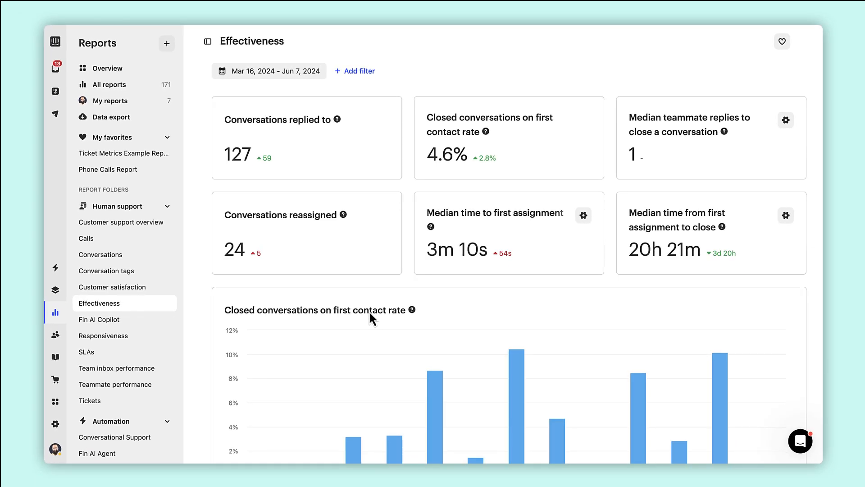
pyautogui.scroll(-3)
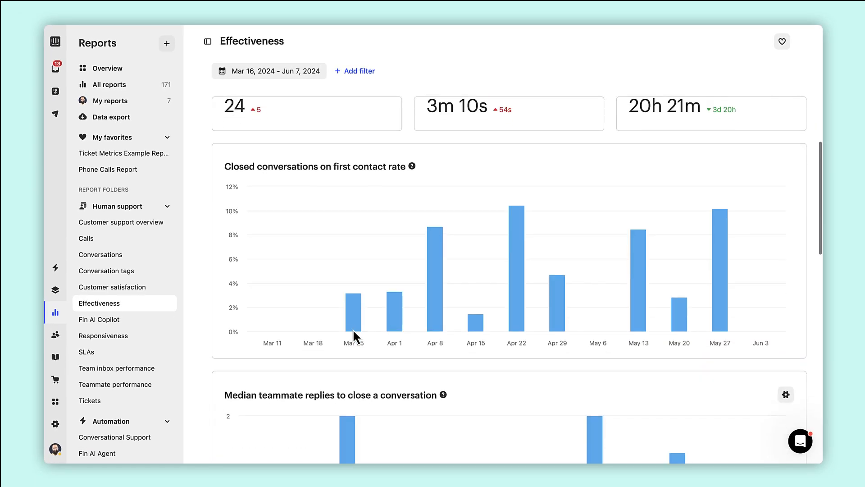
pyautogui.scroll(-3)
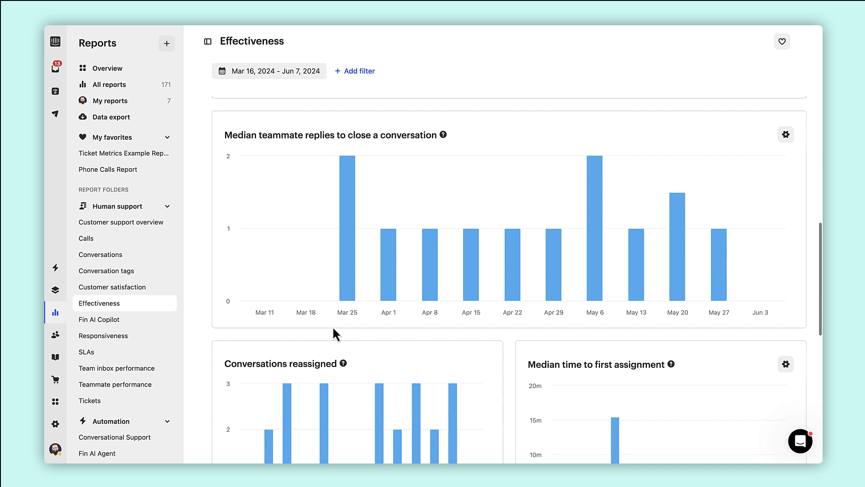
pyautogui.scroll(-3)
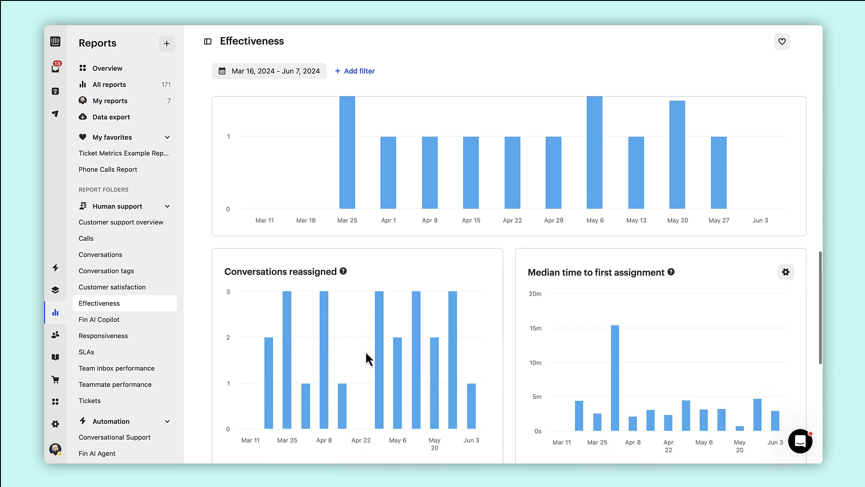
pyautogui.scroll(-3)
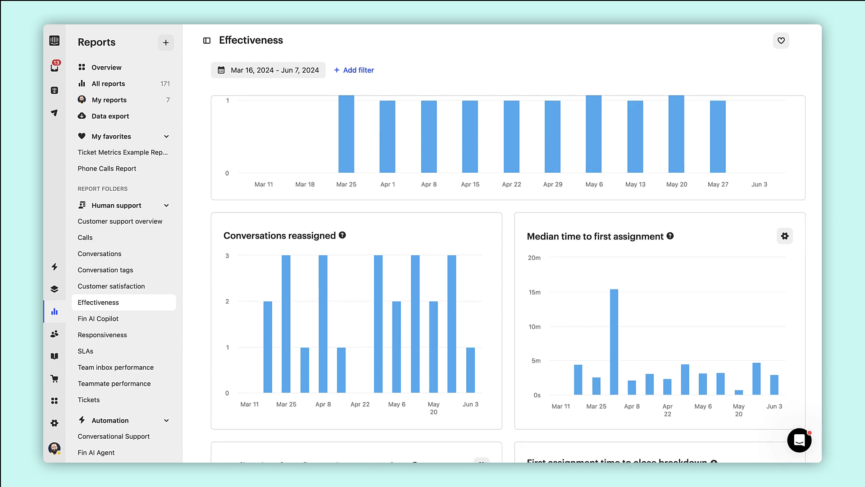
# Filter Effectiveness by Team currently assigned = Customer Support, then go to Conversational Support
pyautogui.click(357, 70)
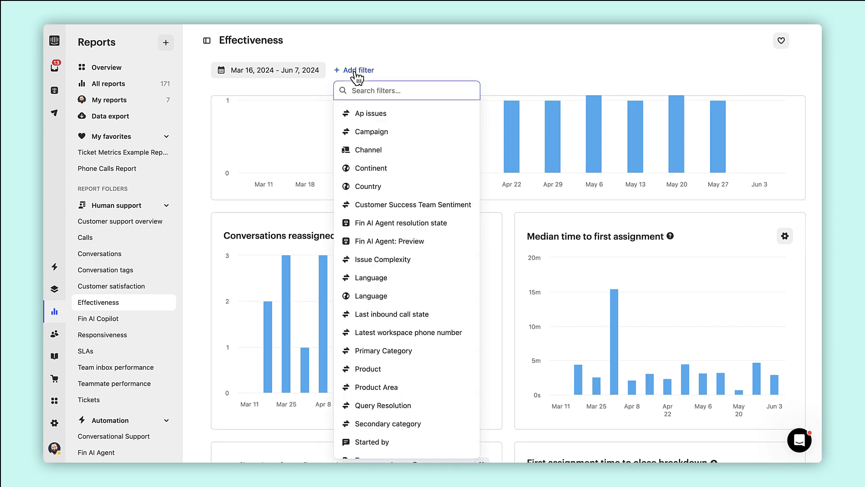
pyautogui.write('team')
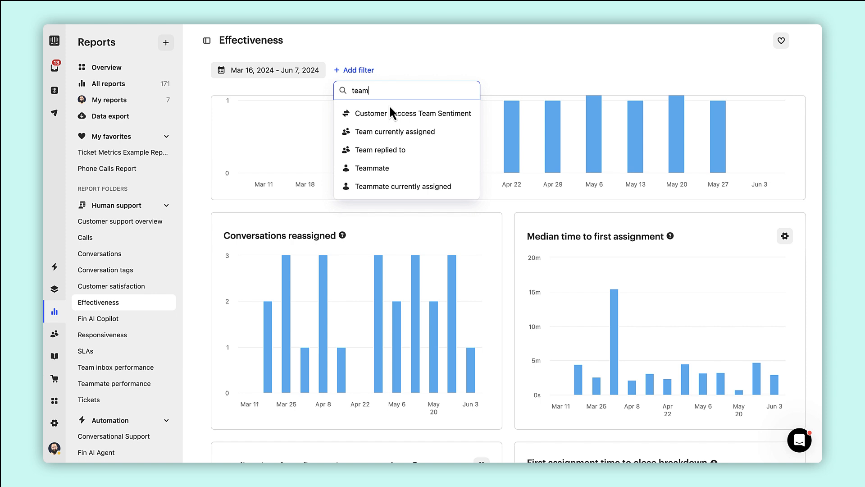
pyautogui.click(395, 132)
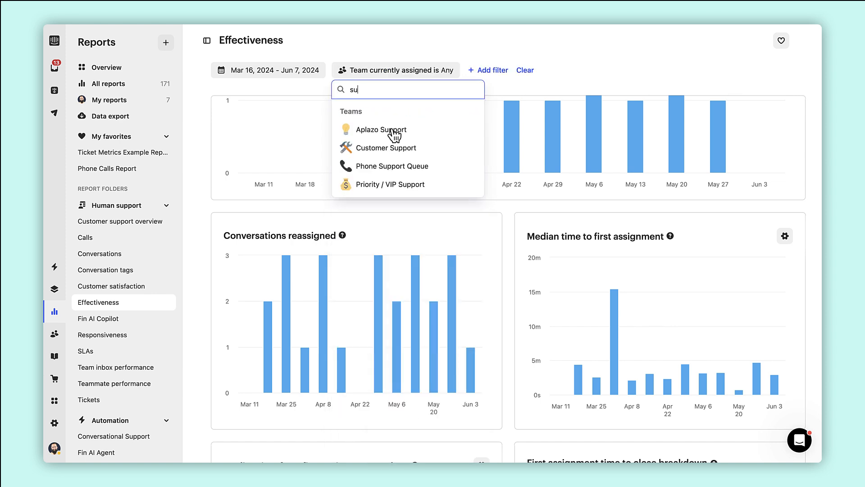
pyautogui.click(386, 148)
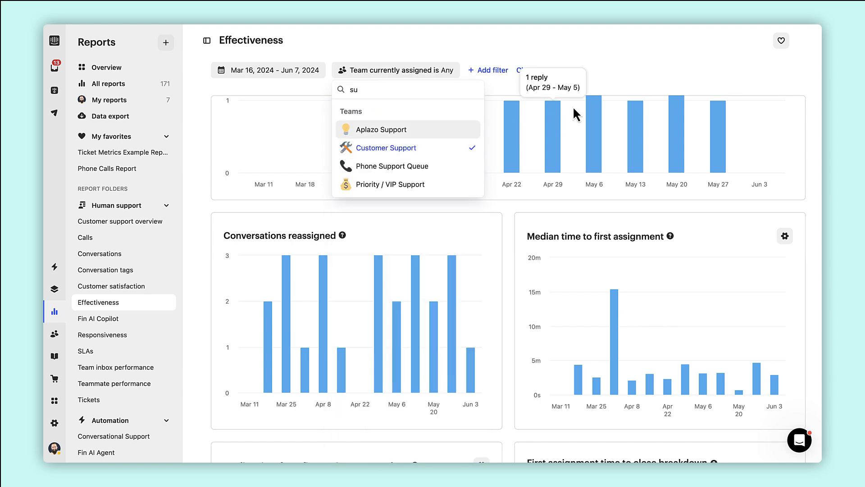
pyautogui.click(386, 147)
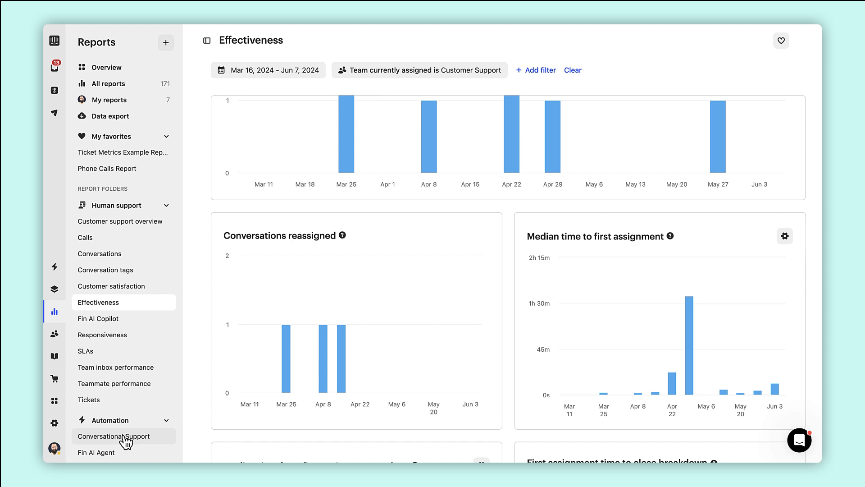
pyautogui.click(113, 436)
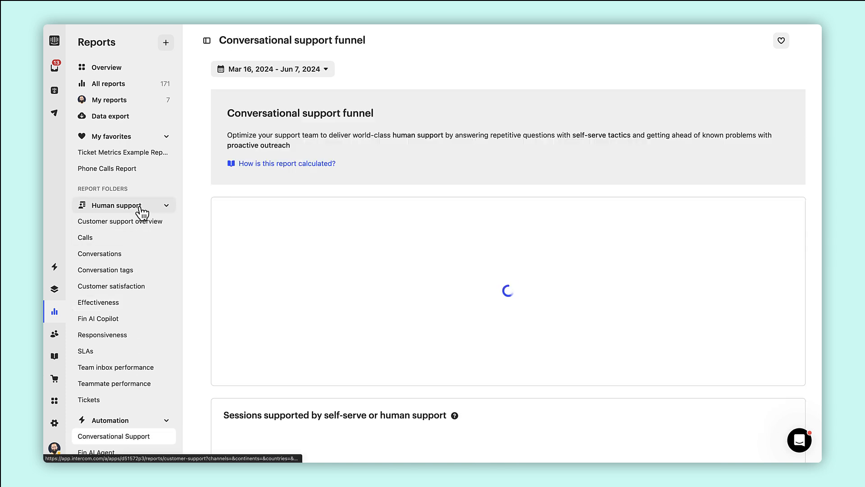
# Collapse the Human support folder and review the funnel stages: 1,222 seeking, 754 self-serve, 468 human
pyautogui.click(124, 206)
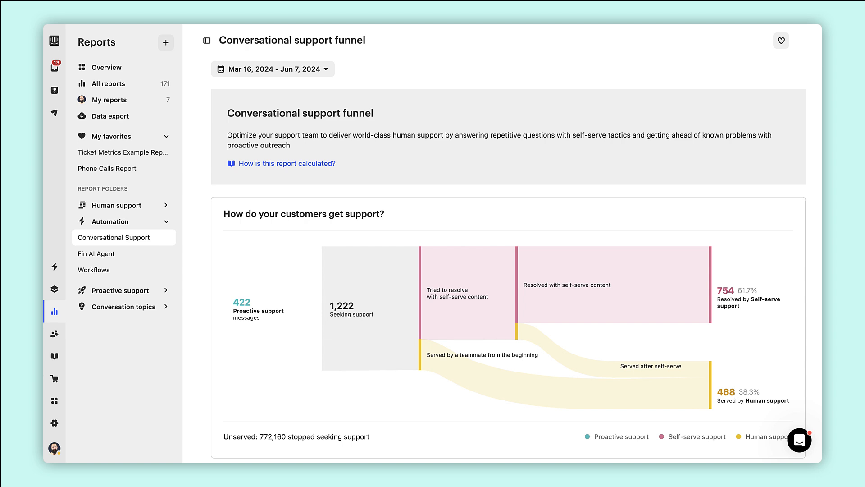
pyautogui.moveTo(256, 318)
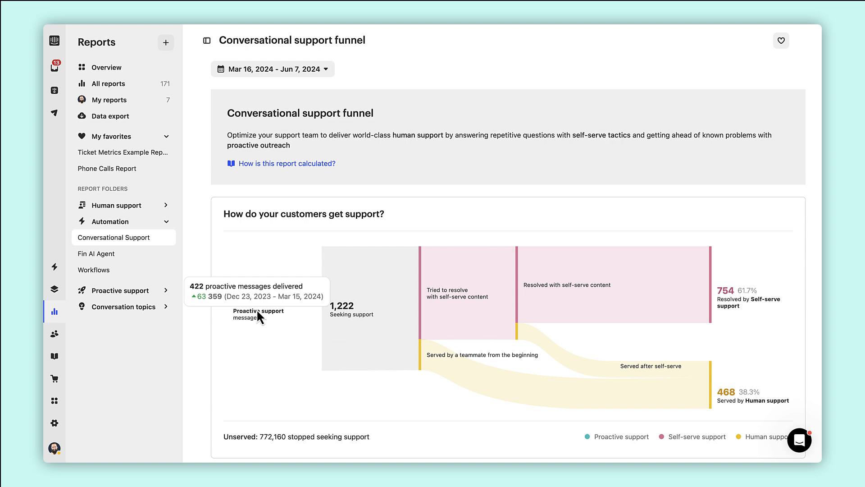
pyautogui.moveTo(448, 303)
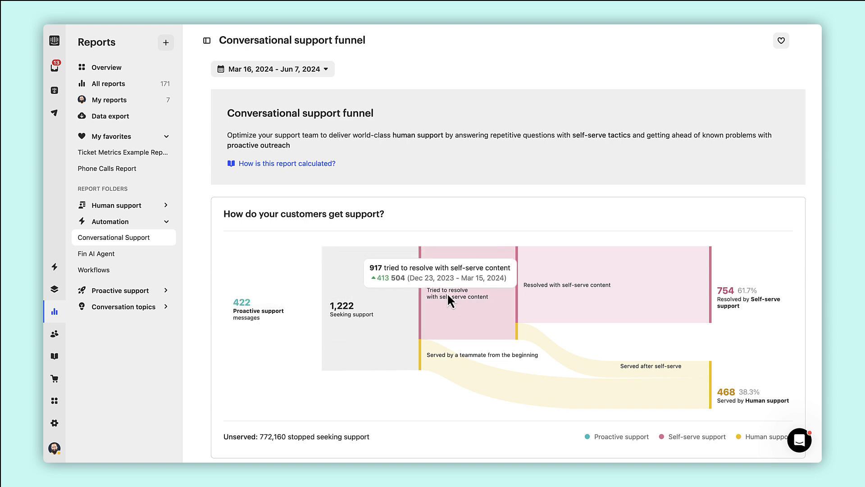
pyautogui.moveTo(591, 286)
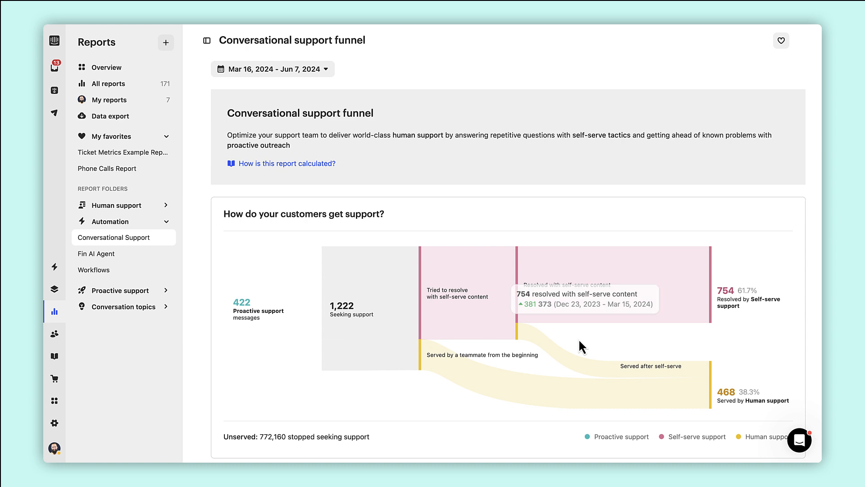
pyautogui.moveTo(572, 365)
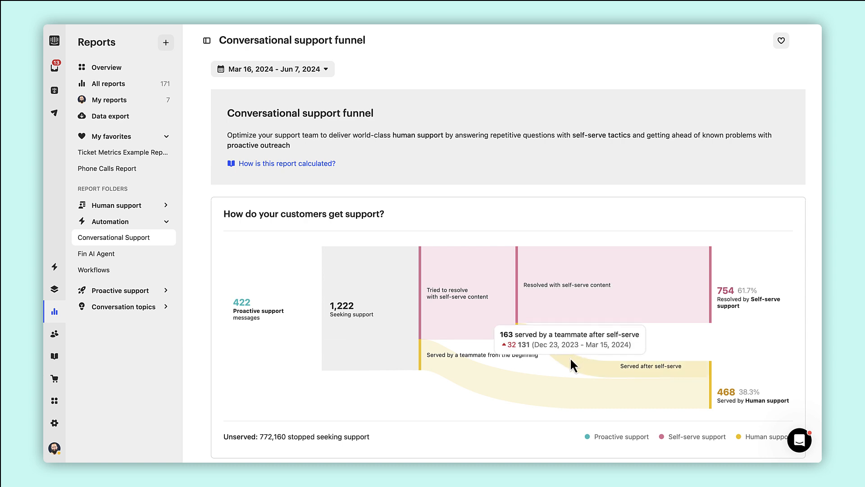
pyautogui.moveTo(528, 394)
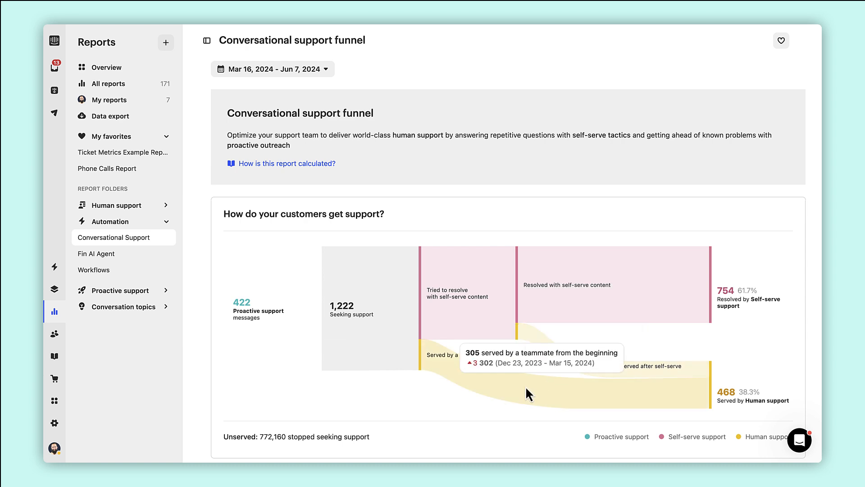
pyautogui.scroll(-3)
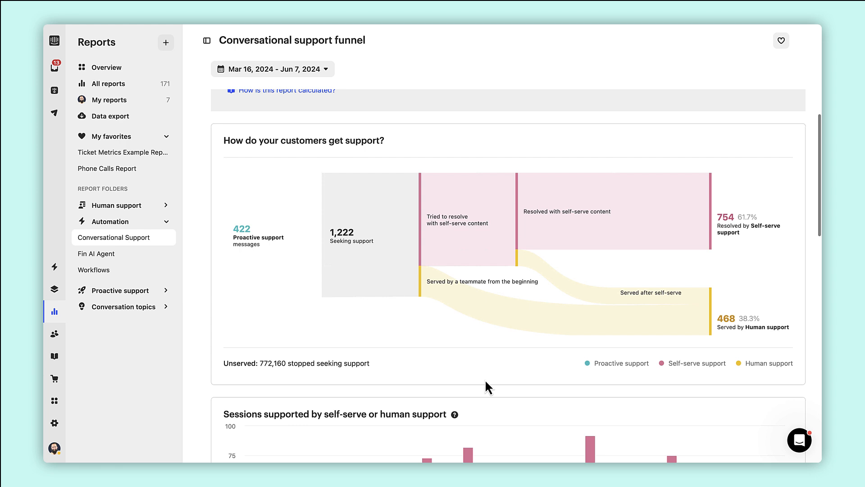
pyautogui.scroll(-3)
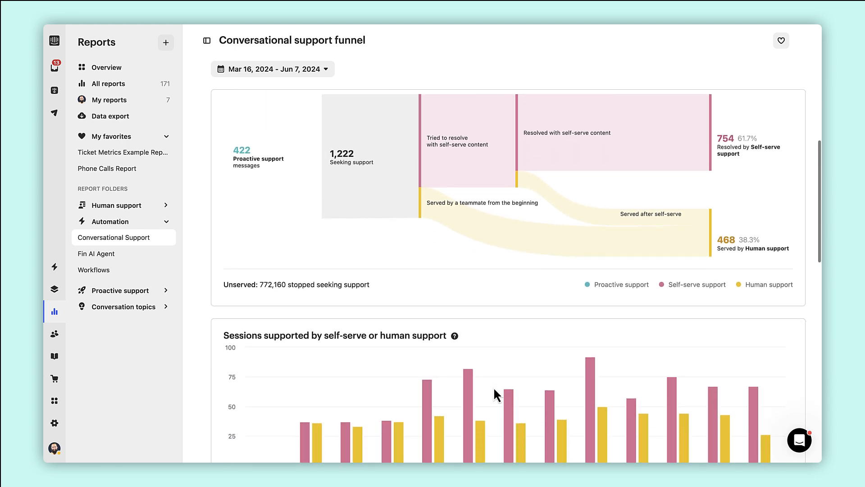
pyautogui.scroll(-3)
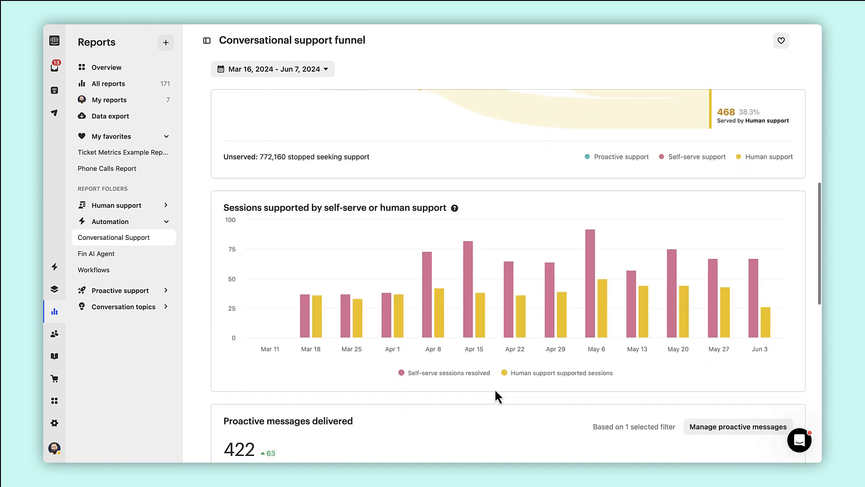
pyautogui.scroll(-3)
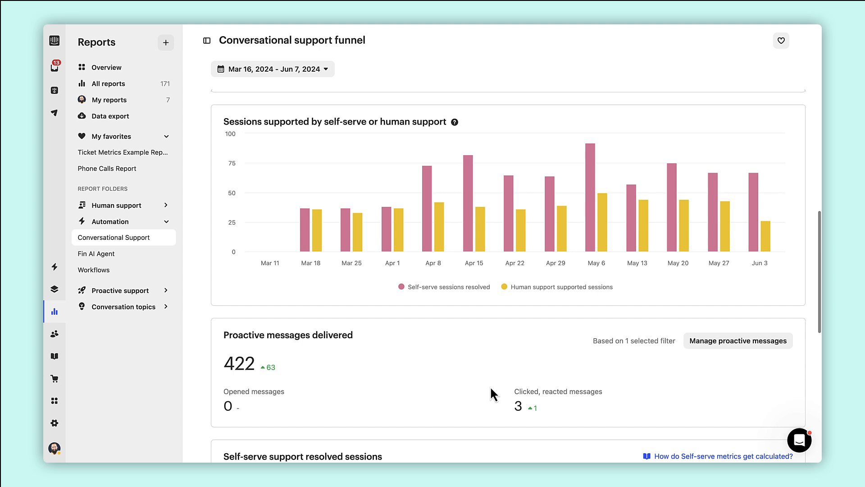
pyautogui.scroll(-3)
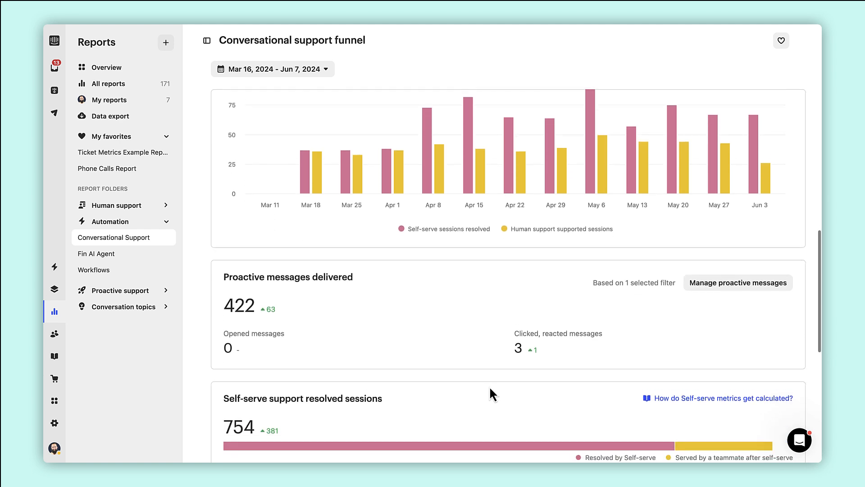
pyautogui.scroll(-3)
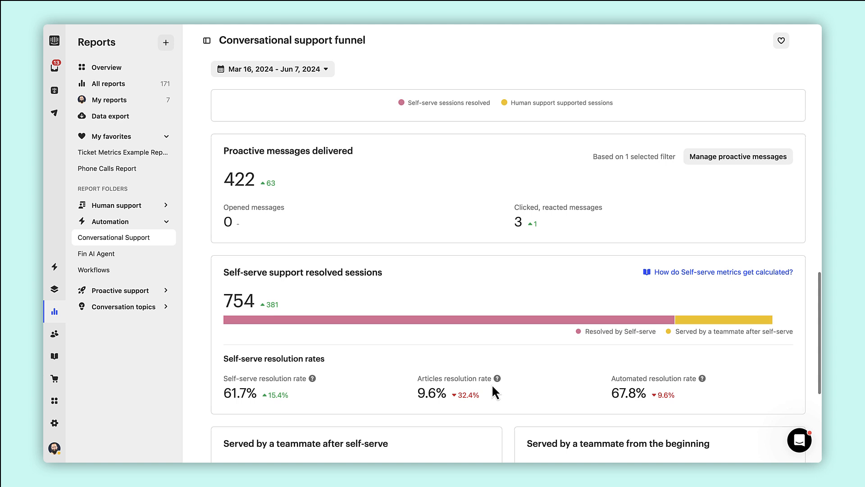
pyautogui.scroll(-3)
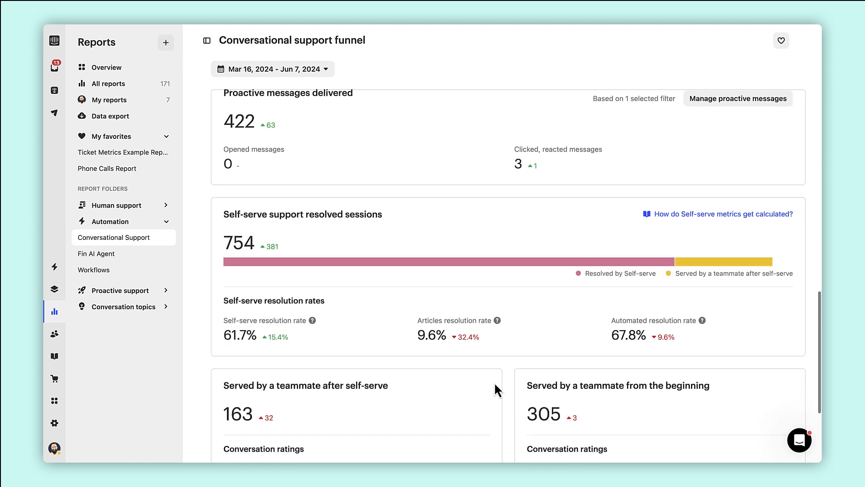
pyautogui.scroll(-3)
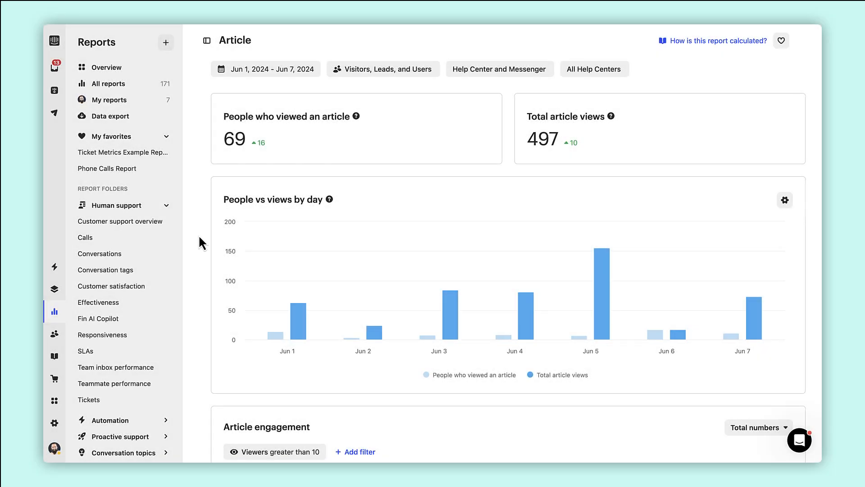
pyautogui.scroll(-3)
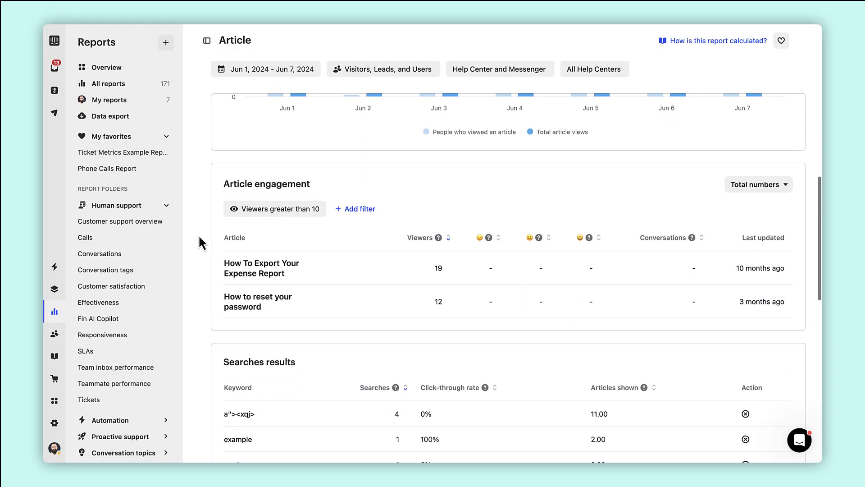
pyautogui.scroll(-3)
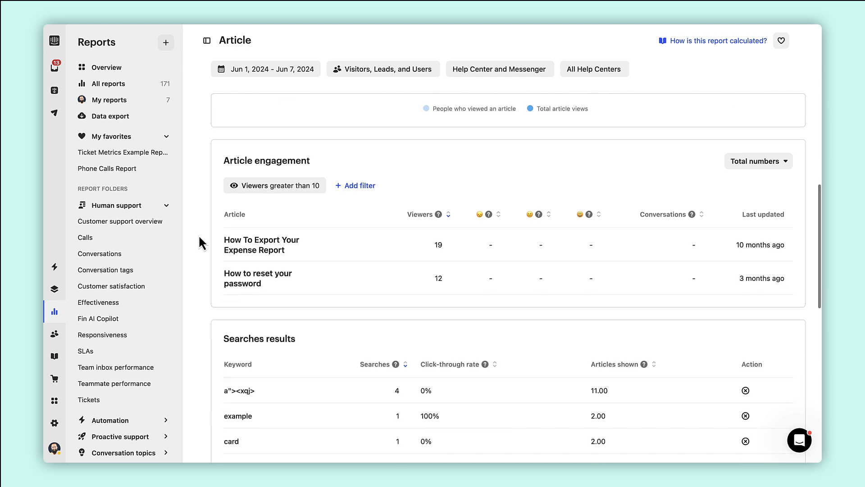
pyautogui.scroll(-3)
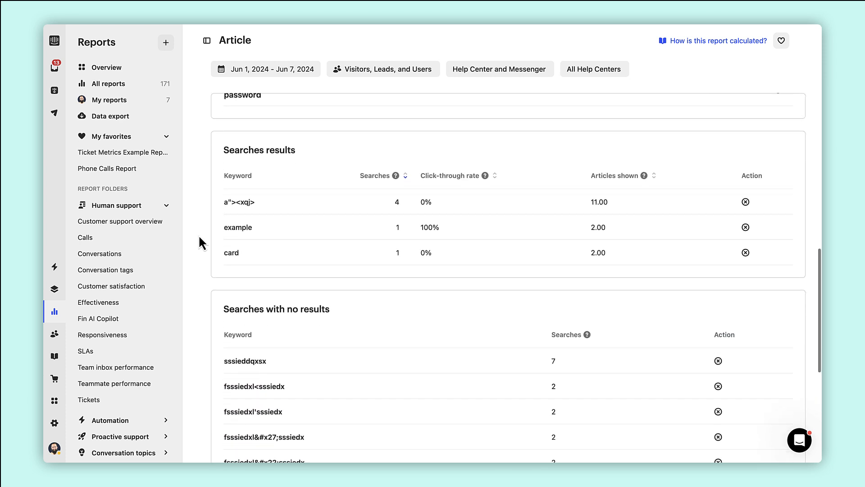
pyautogui.scroll(-3)
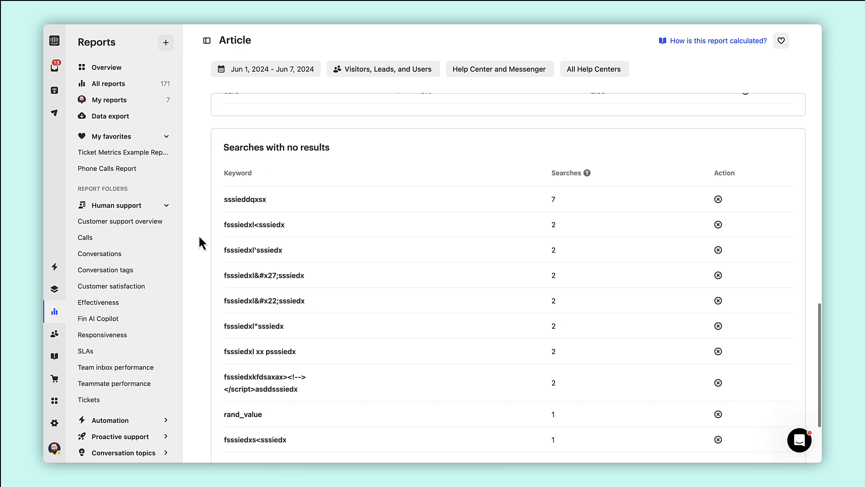
pyautogui.scroll(3)
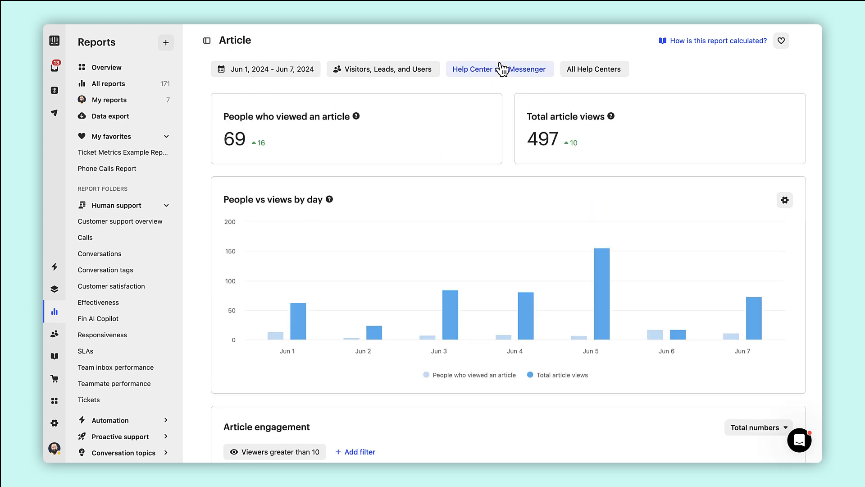
# Limit the Article report to Messenger only and bring up the article source choices
pyautogui.click(499, 69)
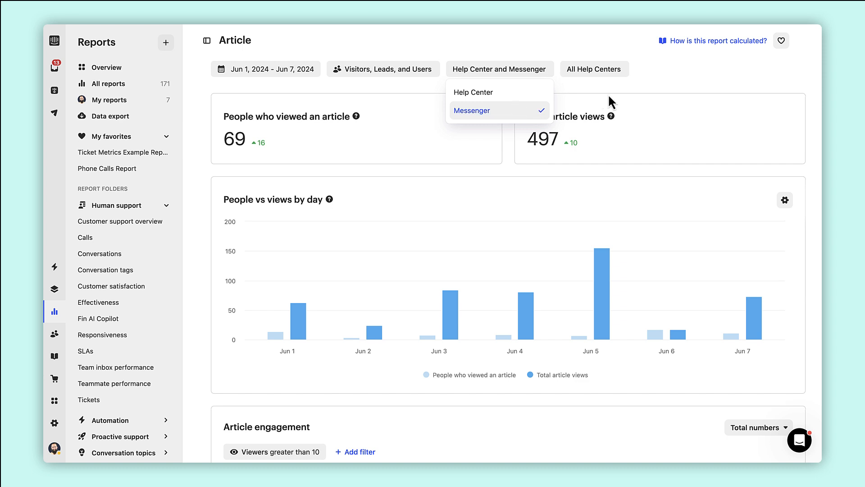
pyautogui.click(471, 109)
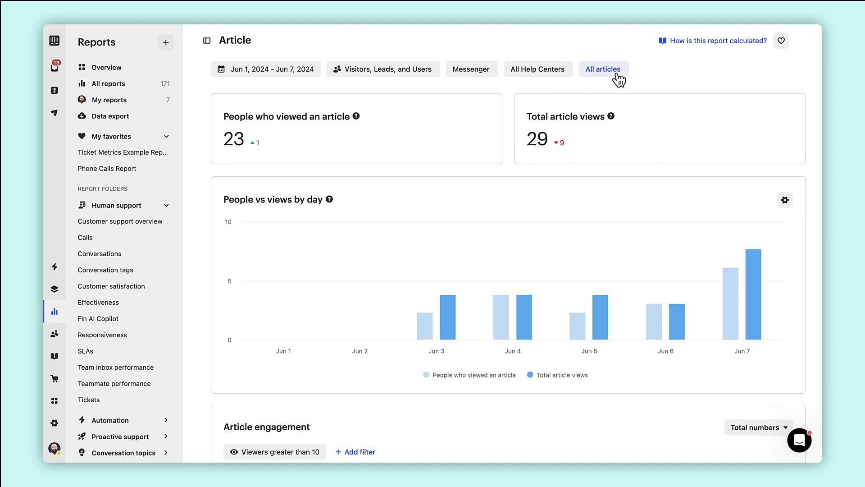
pyautogui.click(604, 68)
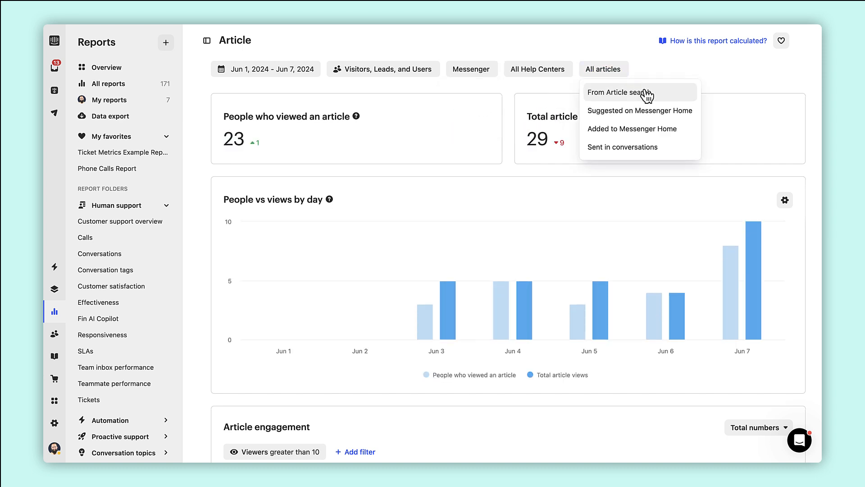